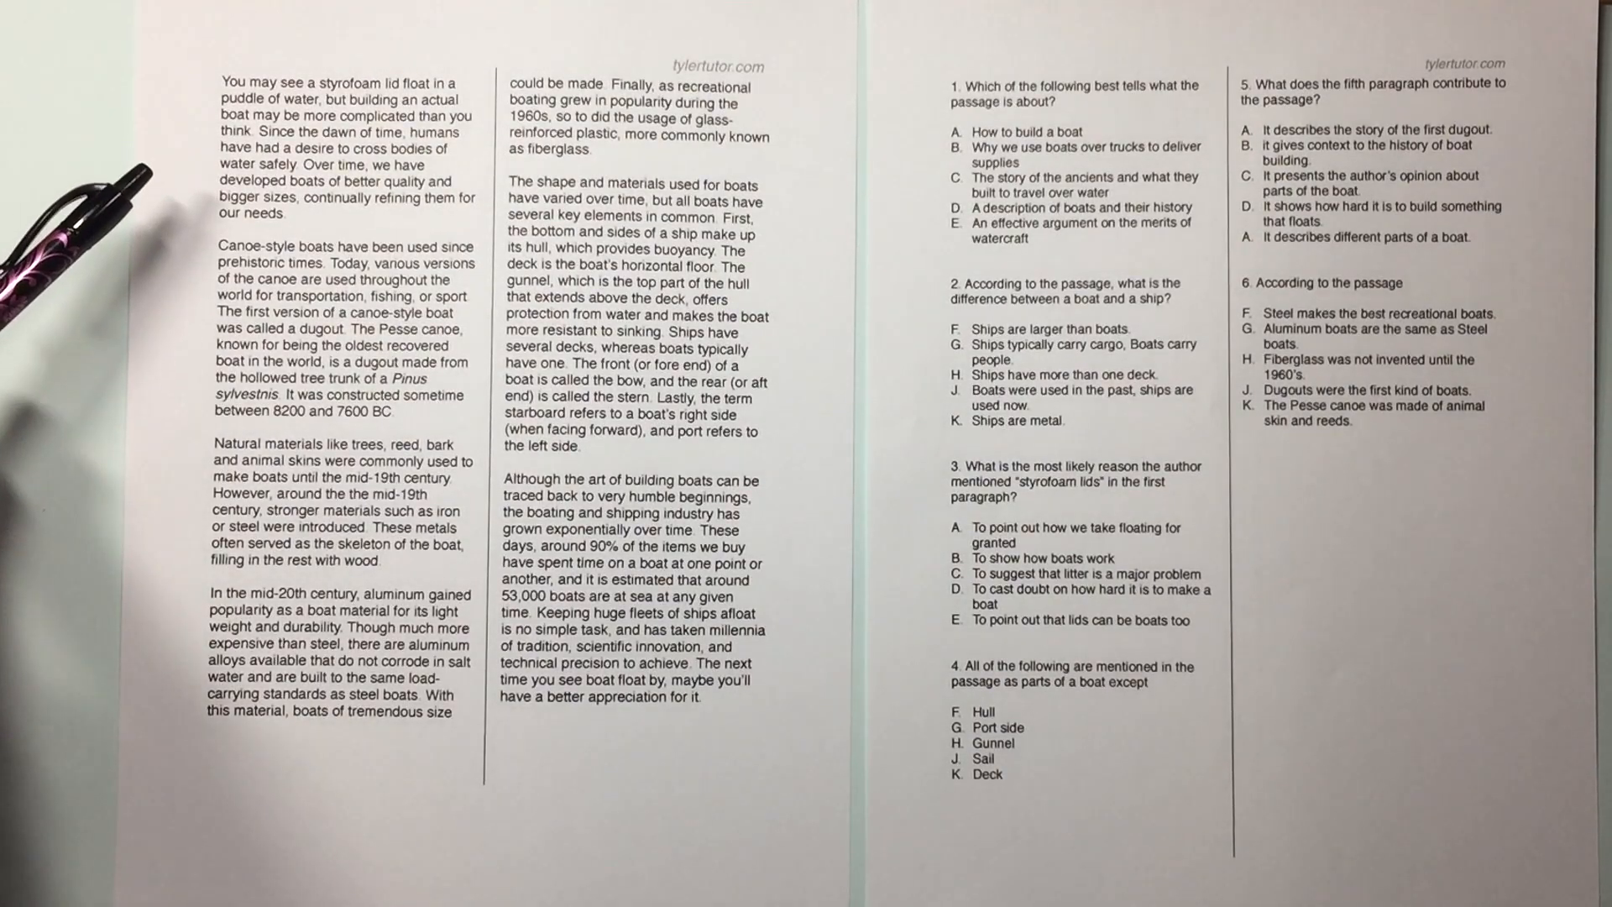
pyautogui.moveTo(103, 535)
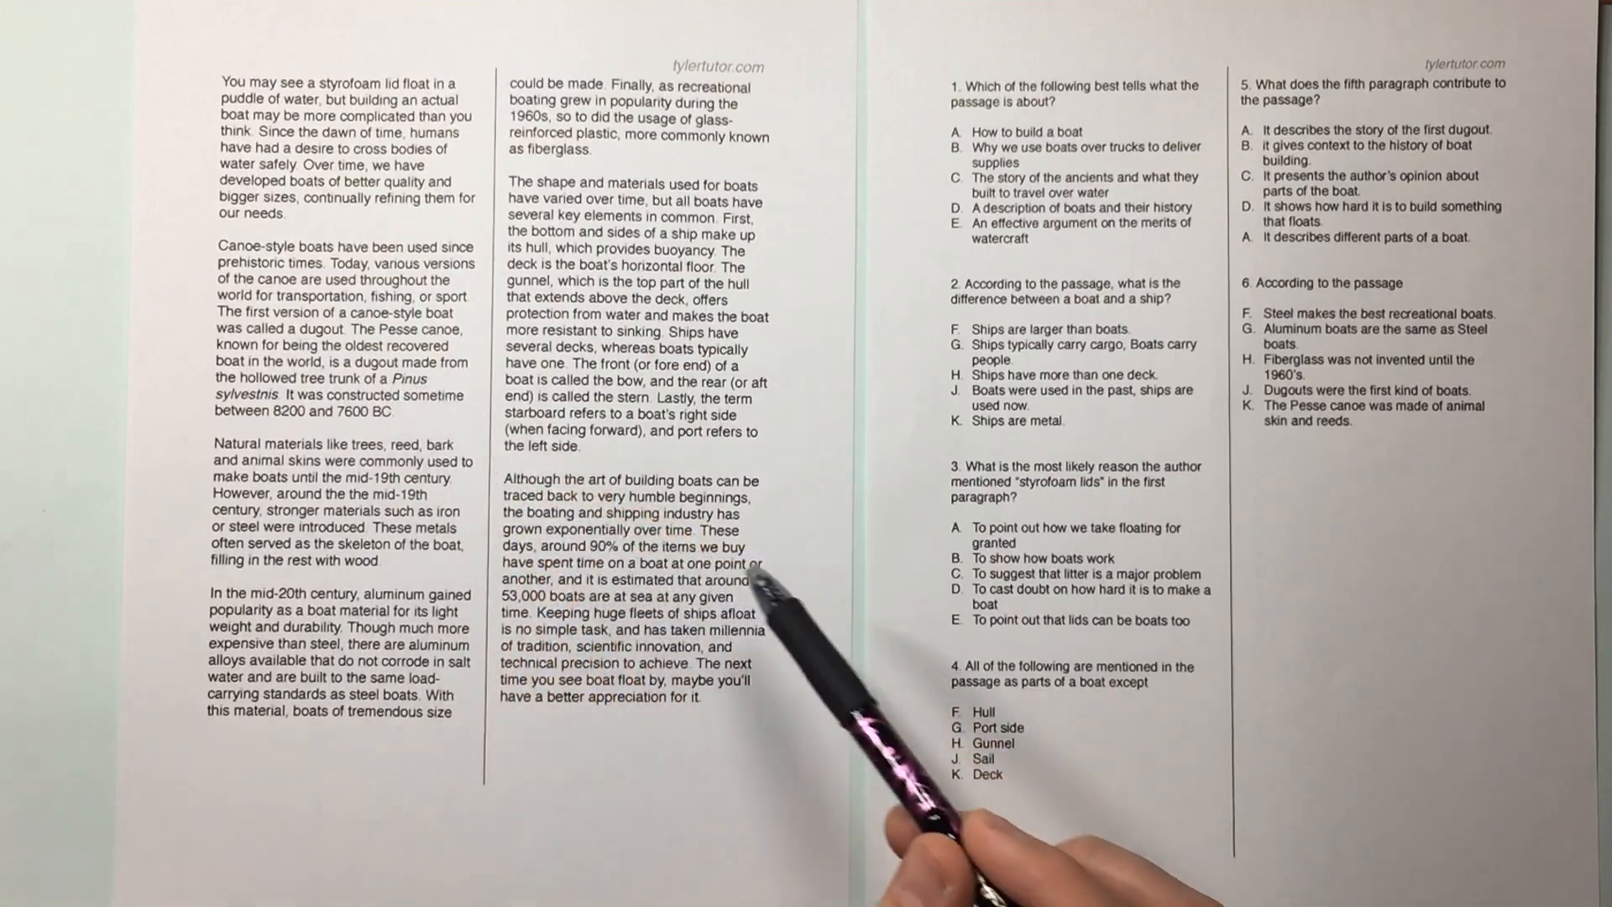
pyautogui.moveTo(617, 668)
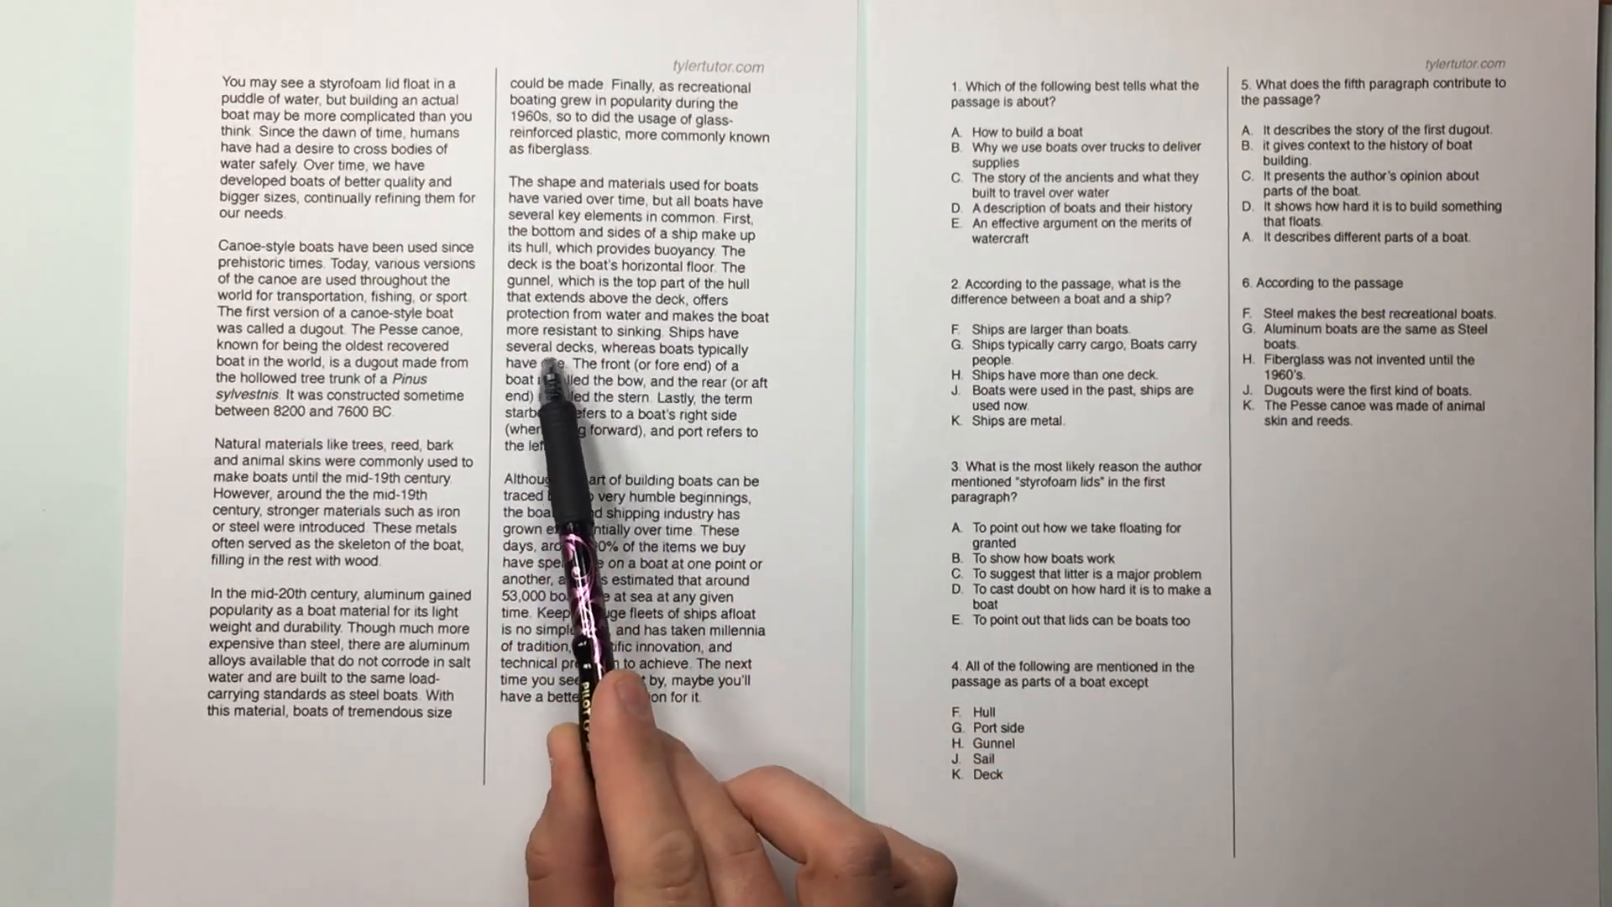